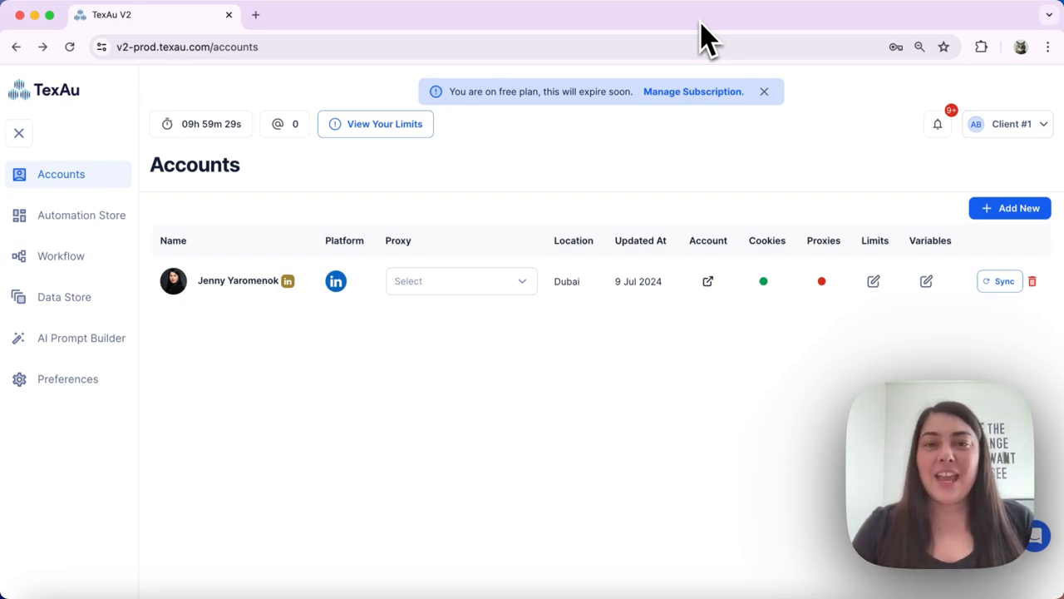
mouse_move(353, 175)
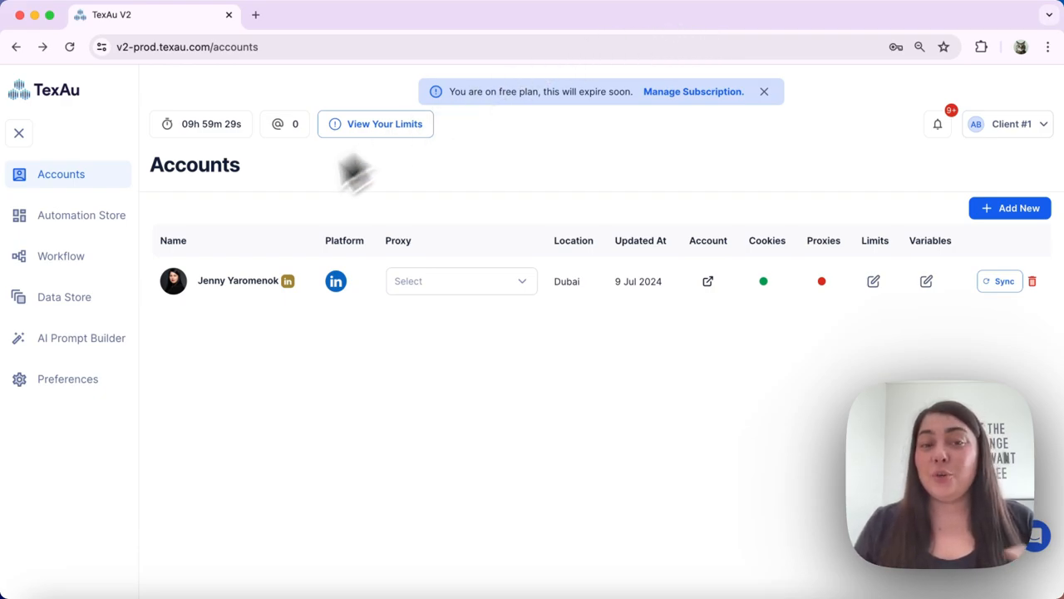
mouse_move(83, 399)
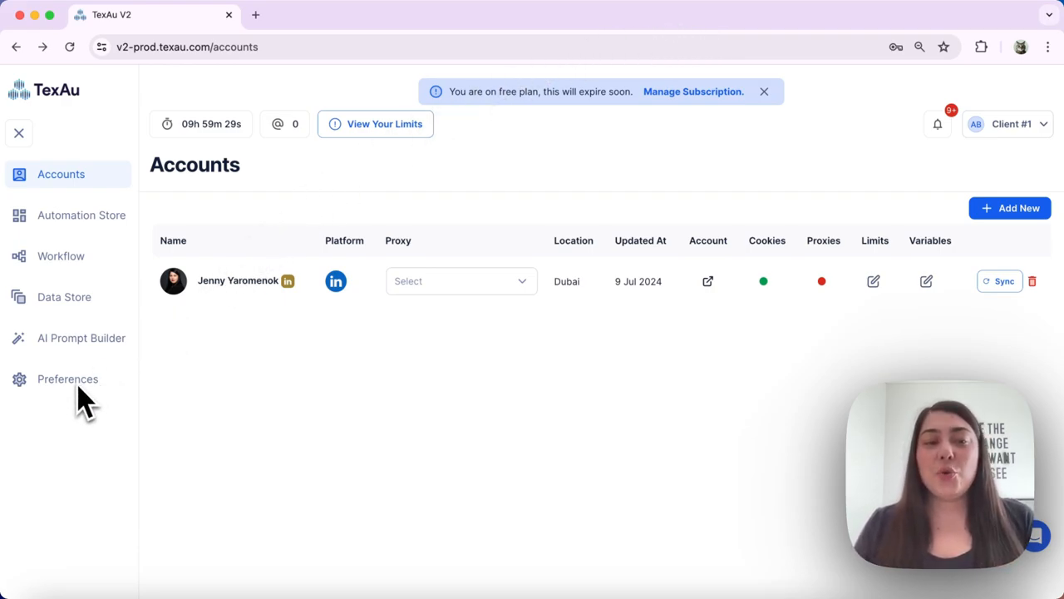
- Go to the workspace Preferences, landing on the Users page with one owner member
left_click(66, 379)
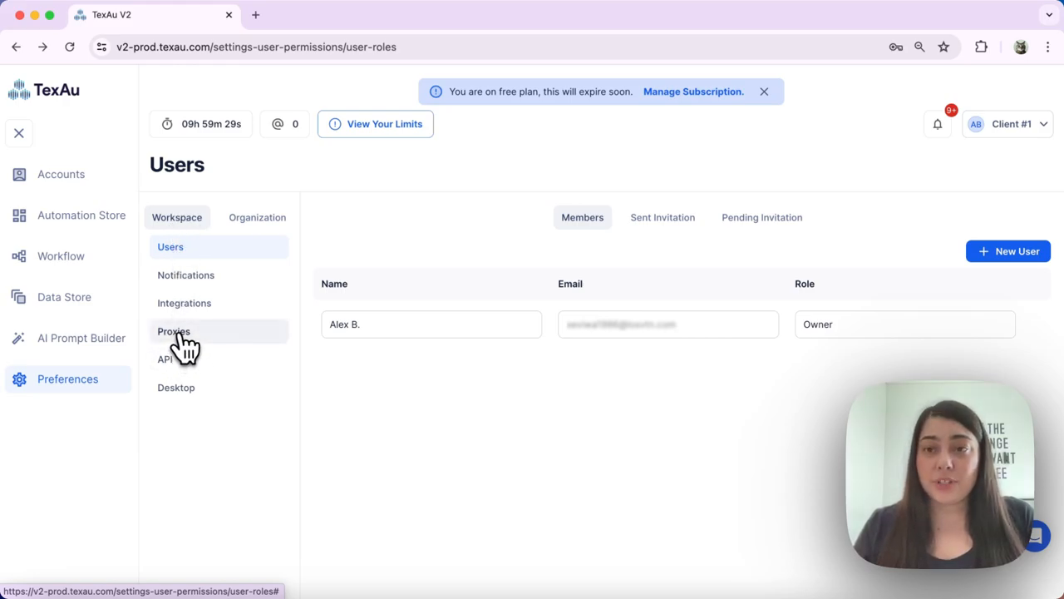
- Start a new social proxy from the Proxies settings via + New Proxy
left_click(173, 331)
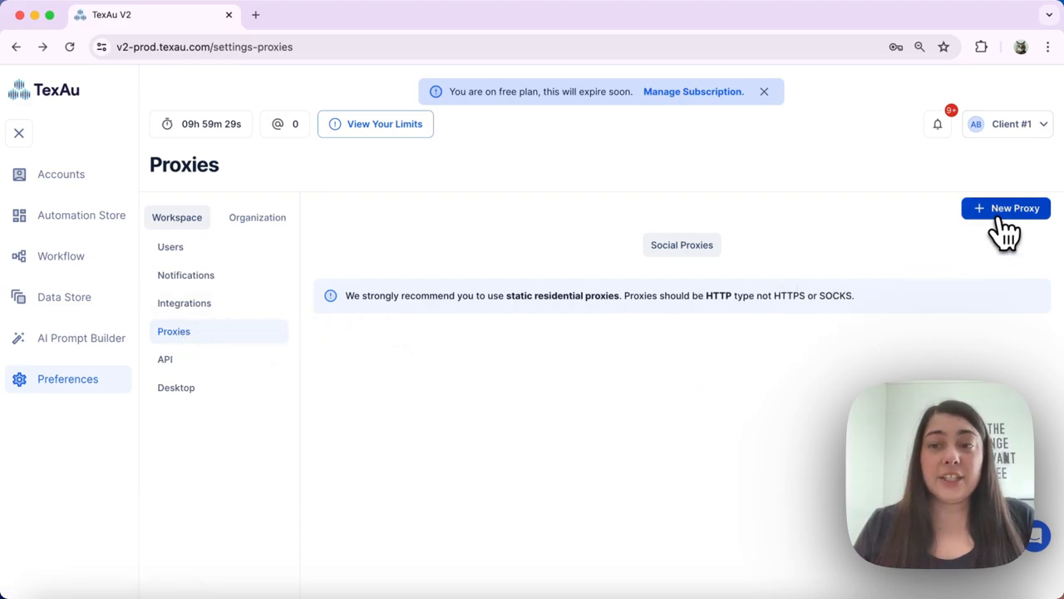
left_click(1006, 207)
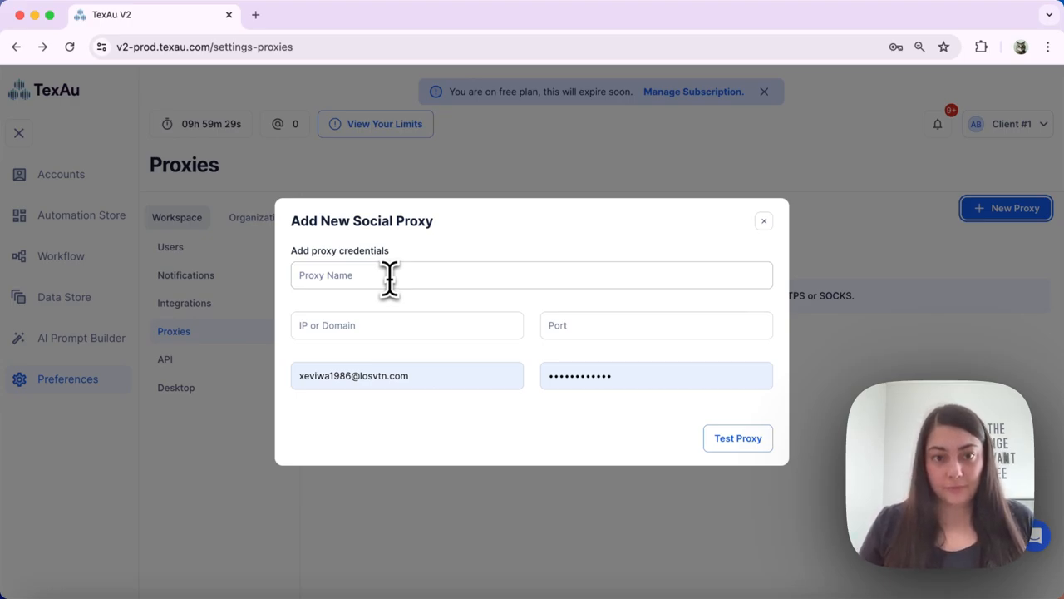
- Name the proxy 'Test' and bring up the Proxy Creds note for the host details
type("Test")
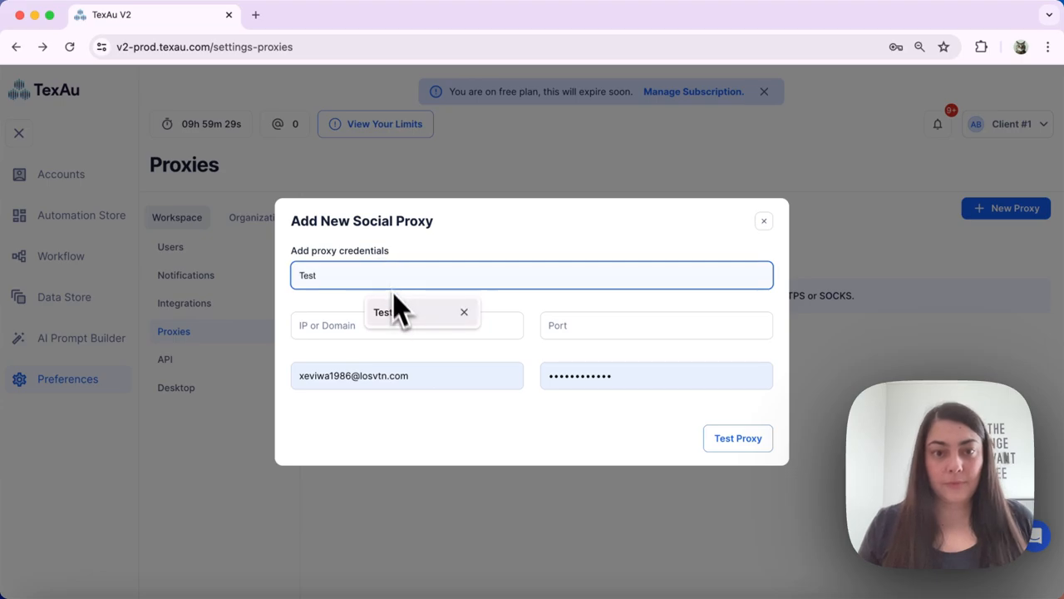
left_click(405, 324)
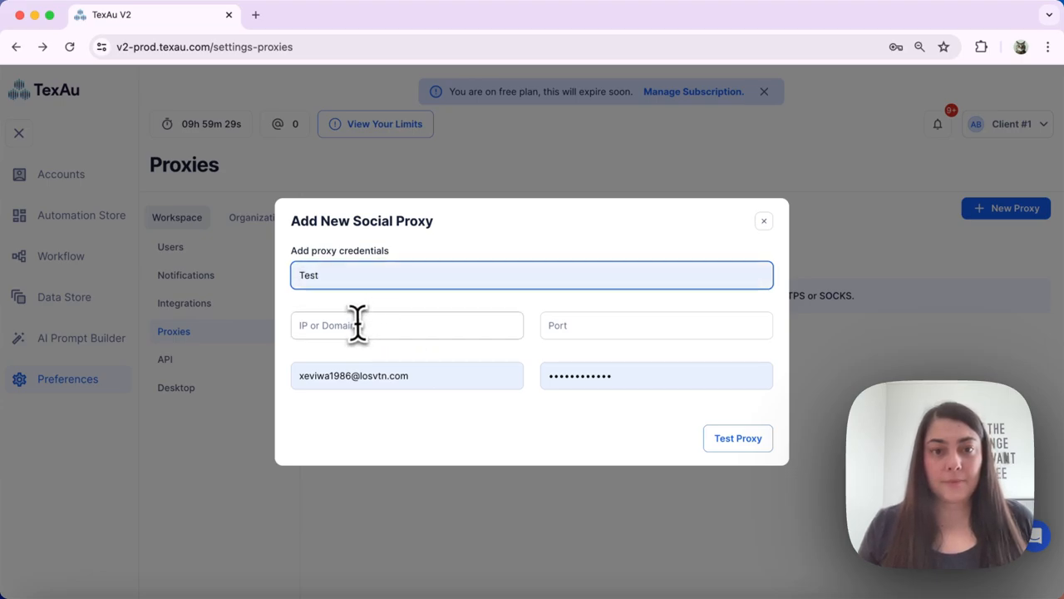
left_click(737, 439)
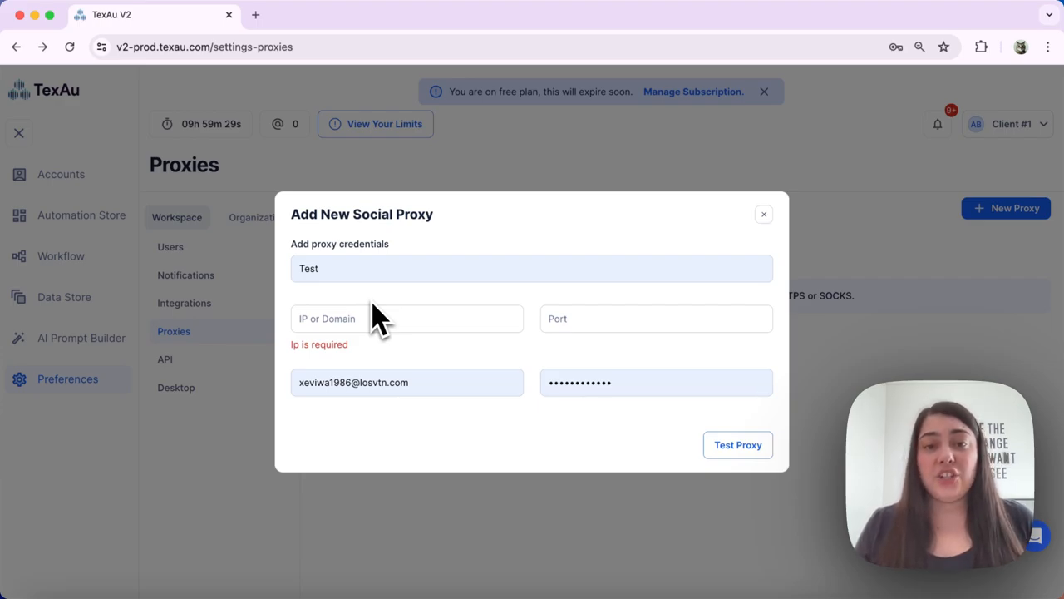
mouse_move(429, 585)
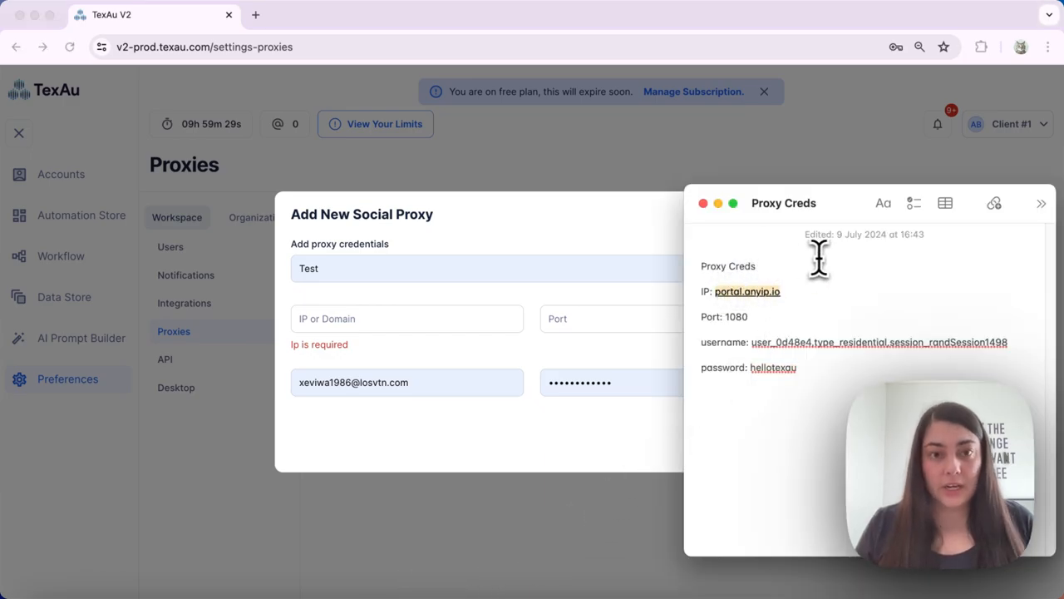
- Fill host portal.anyip.io and port 1080 from the credentials note
type("portal.anyip.io")
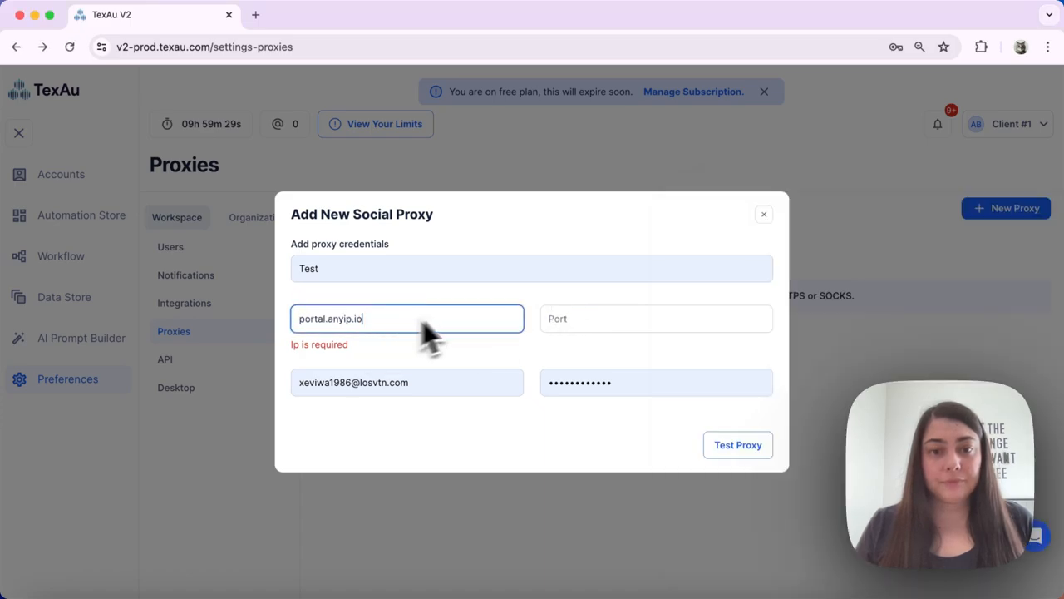
left_click(655, 324)
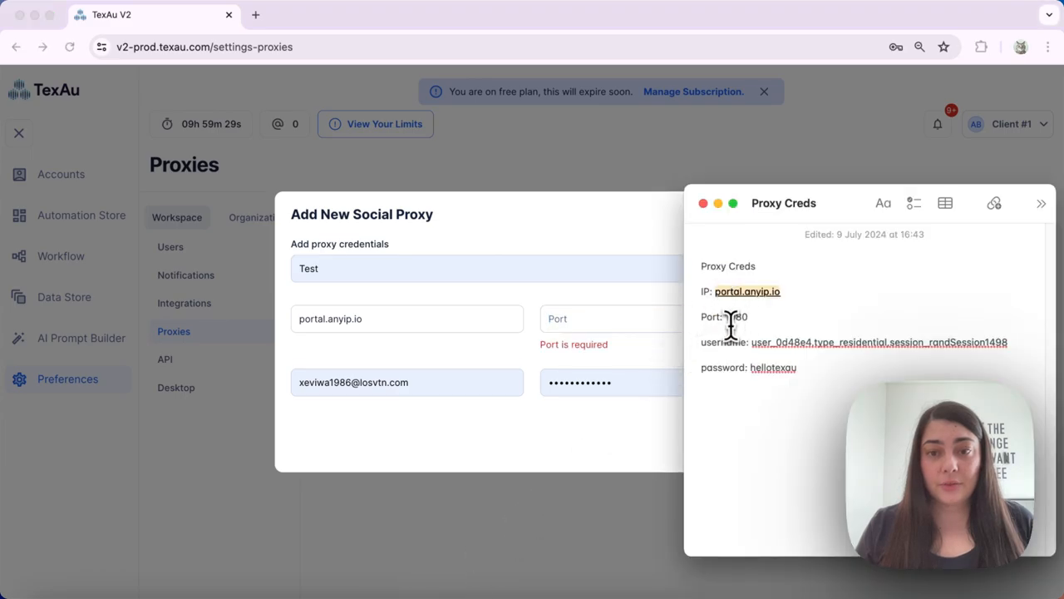
type("1080")
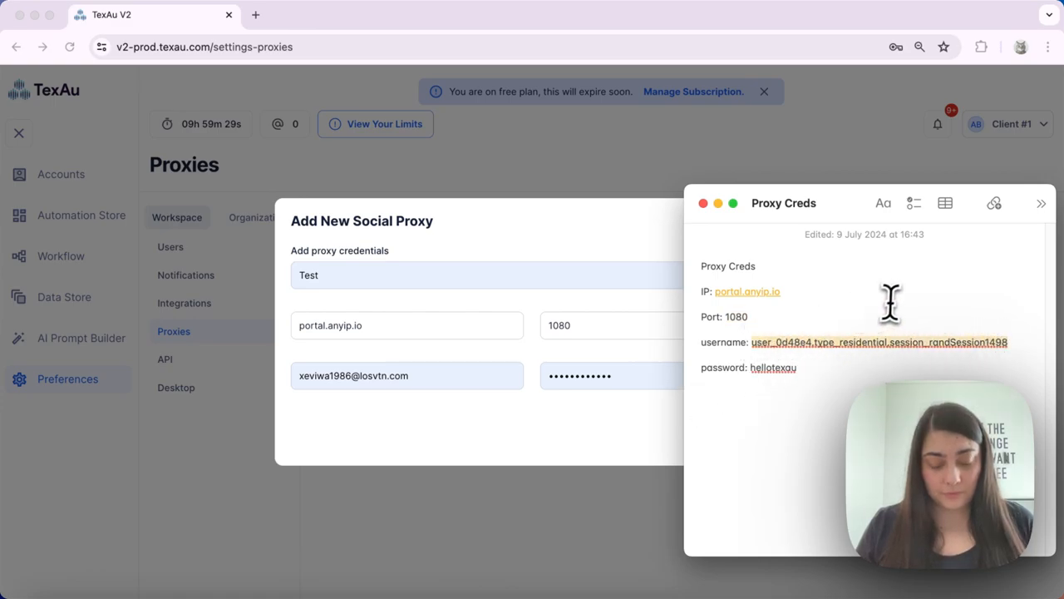
left_click(406, 376)
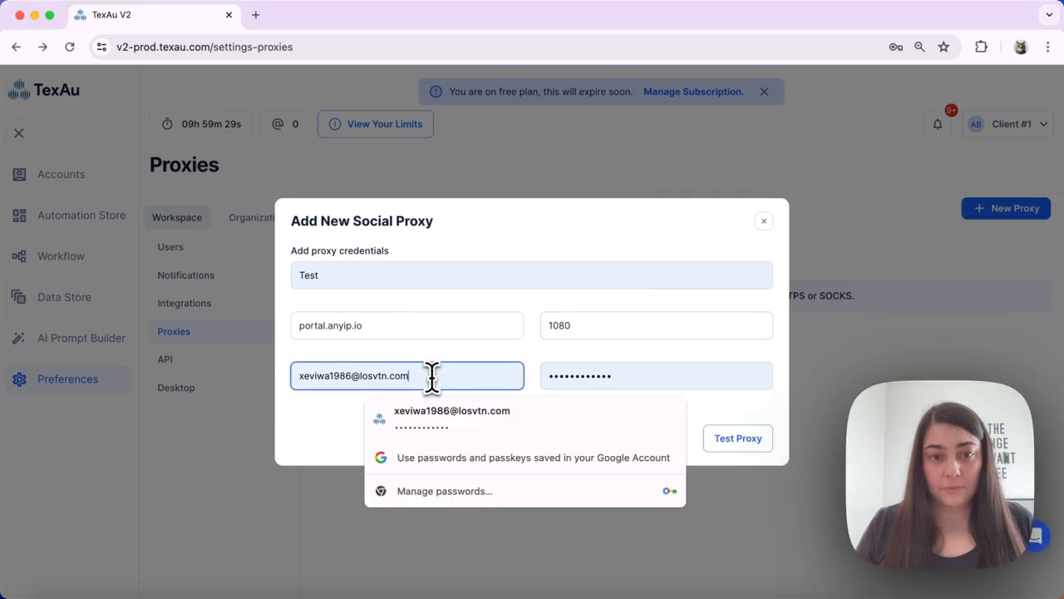
type("48e4,type_residential,session_randSession1498")
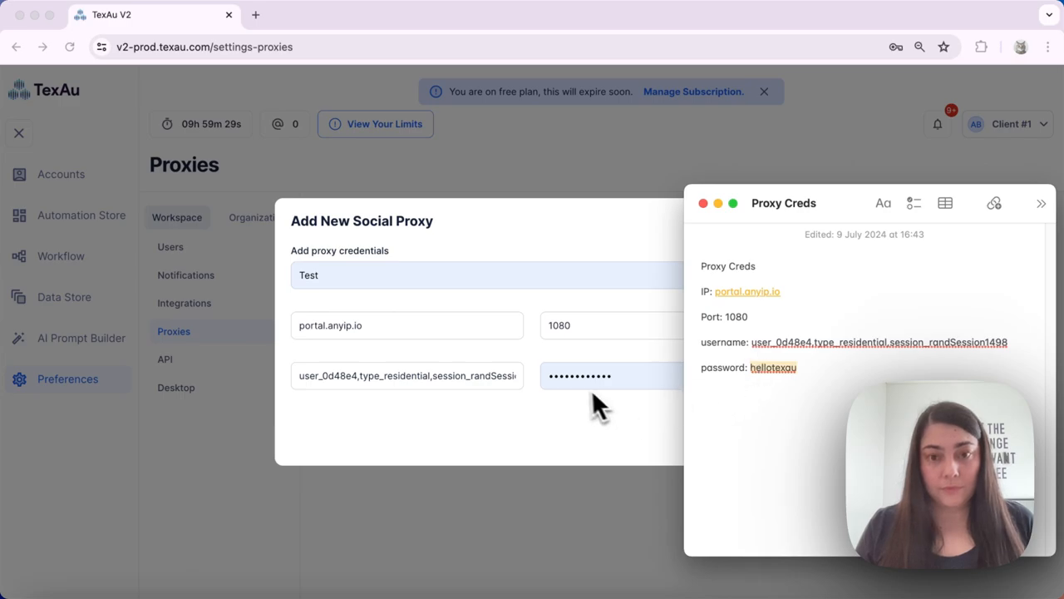
left_click(655, 376)
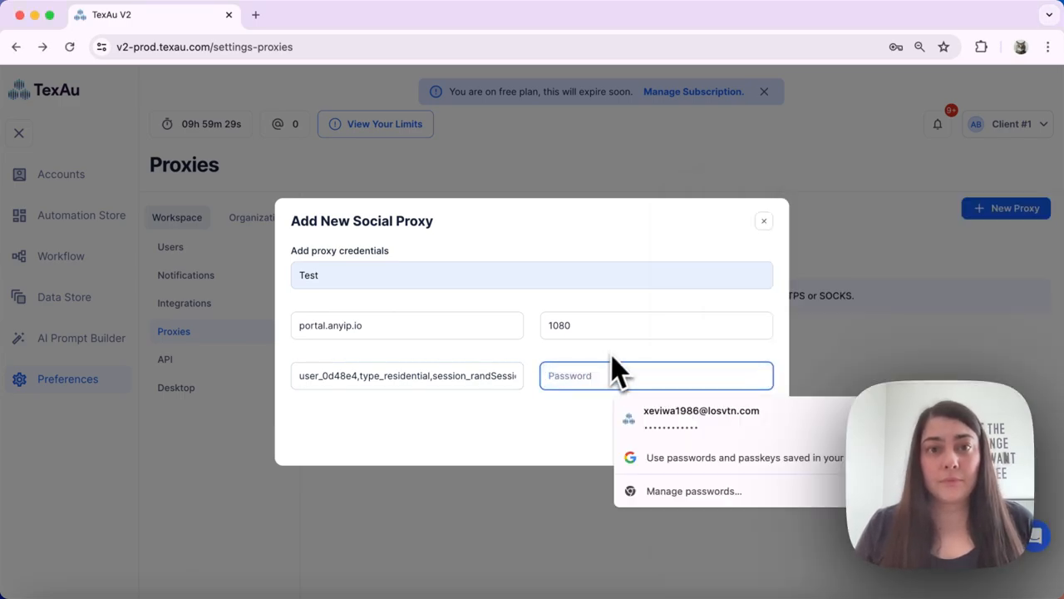
left_click(702, 416)
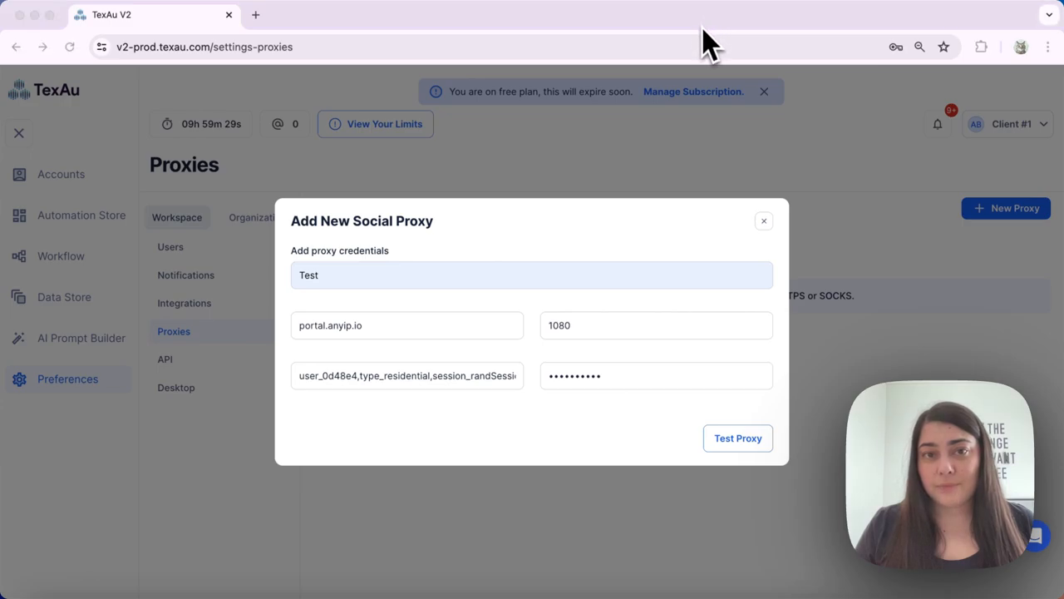
- Test the proxy, locating it in Bandung, West Java, Indonesia, and save it
left_click(739, 439)
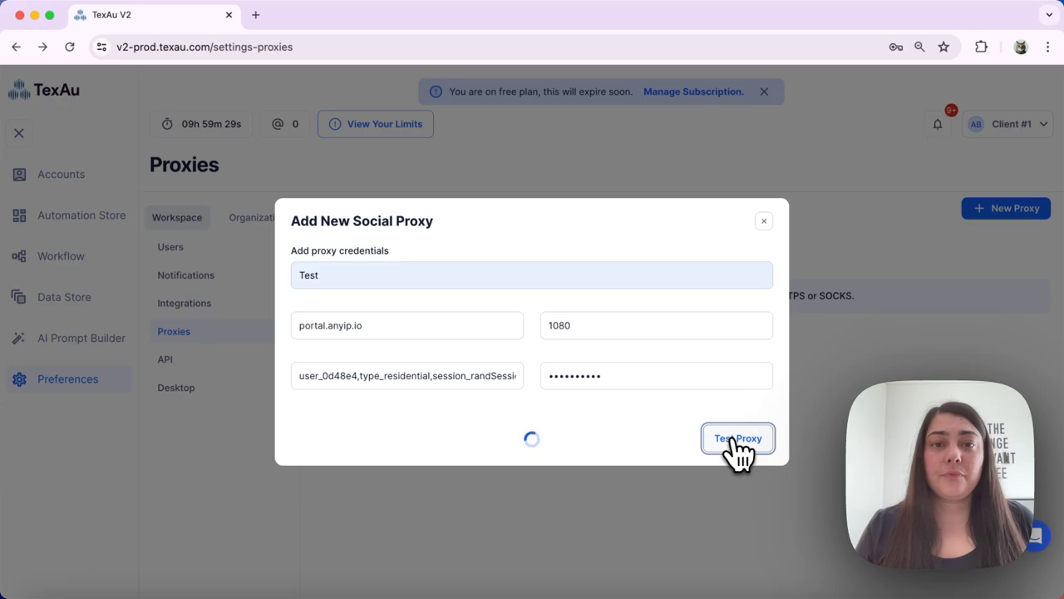
left_click(739, 439)
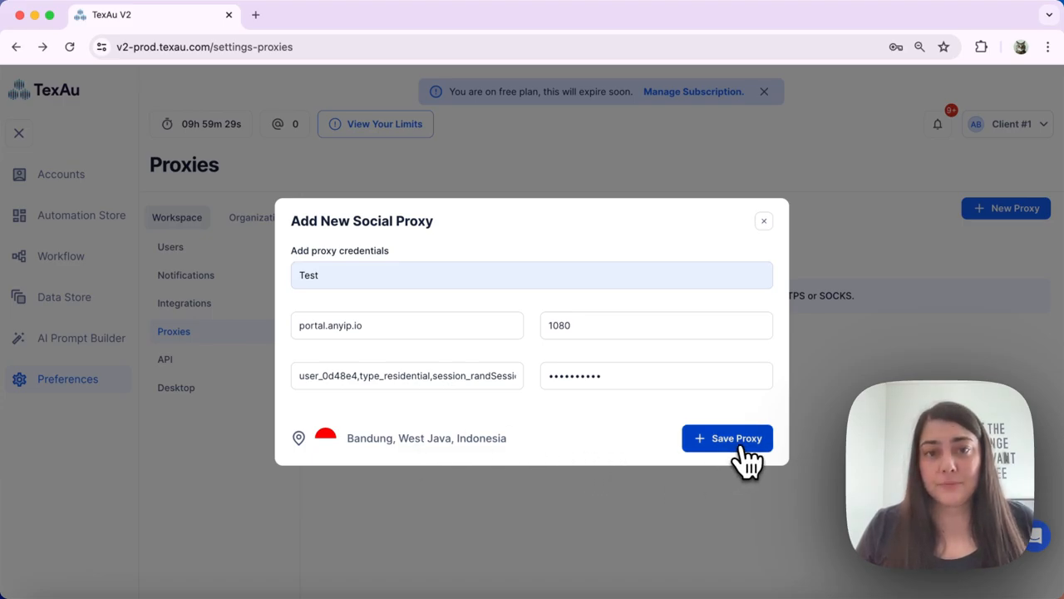
left_click(729, 439)
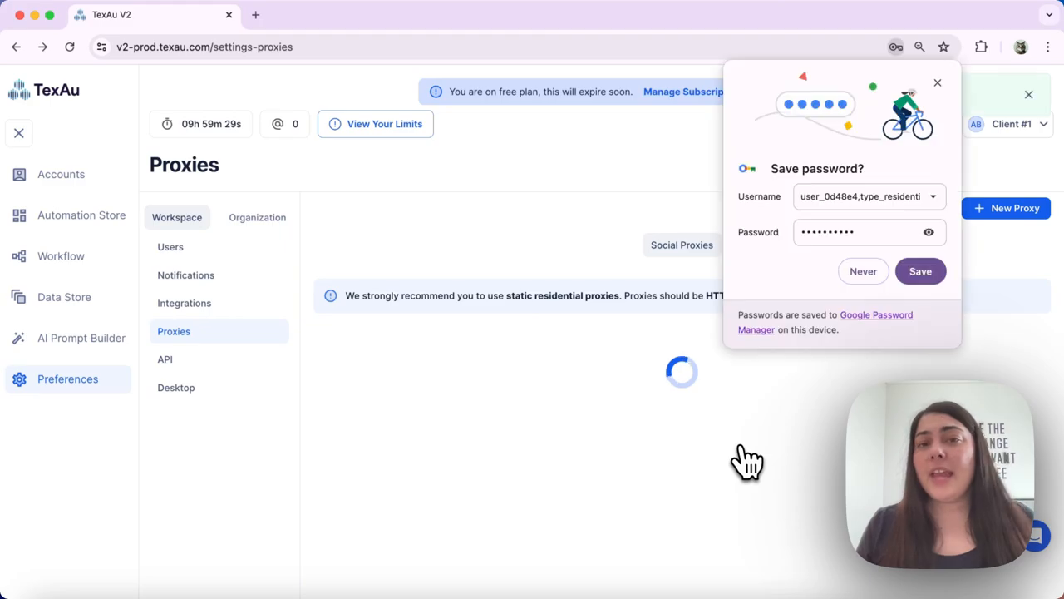
- Dismiss Chrome's save-password offer and return to the Accounts page
left_click(1006, 208)
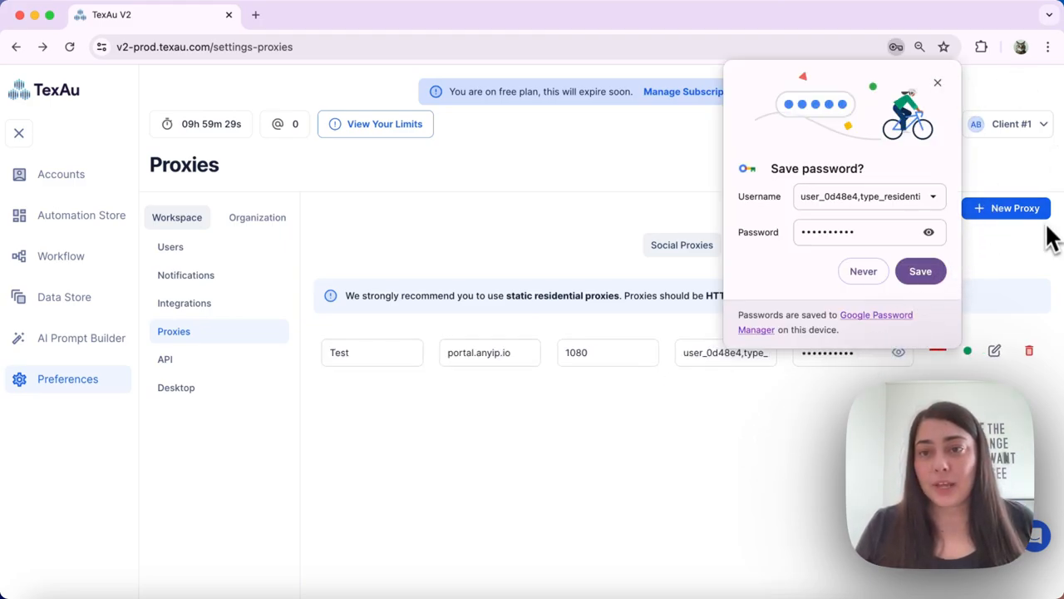
left_click(864, 271)
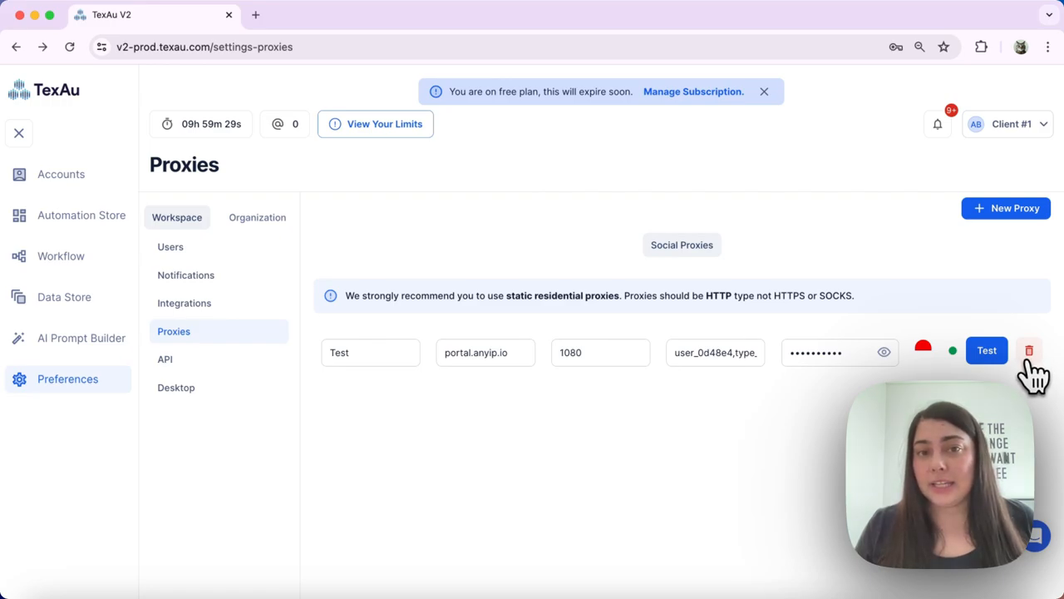
mouse_move(956, 363)
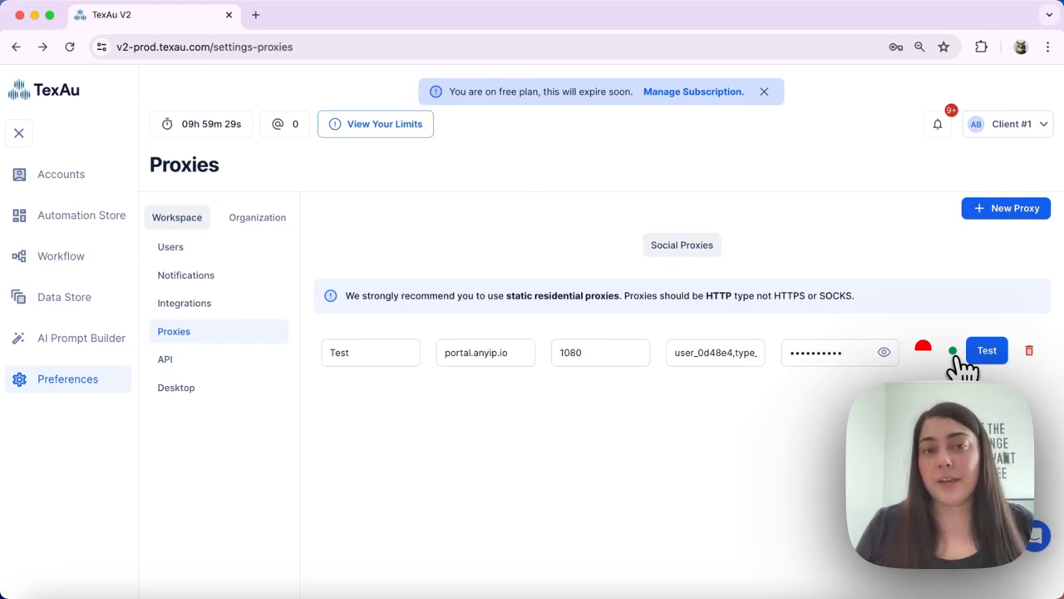
mouse_move(502, 300)
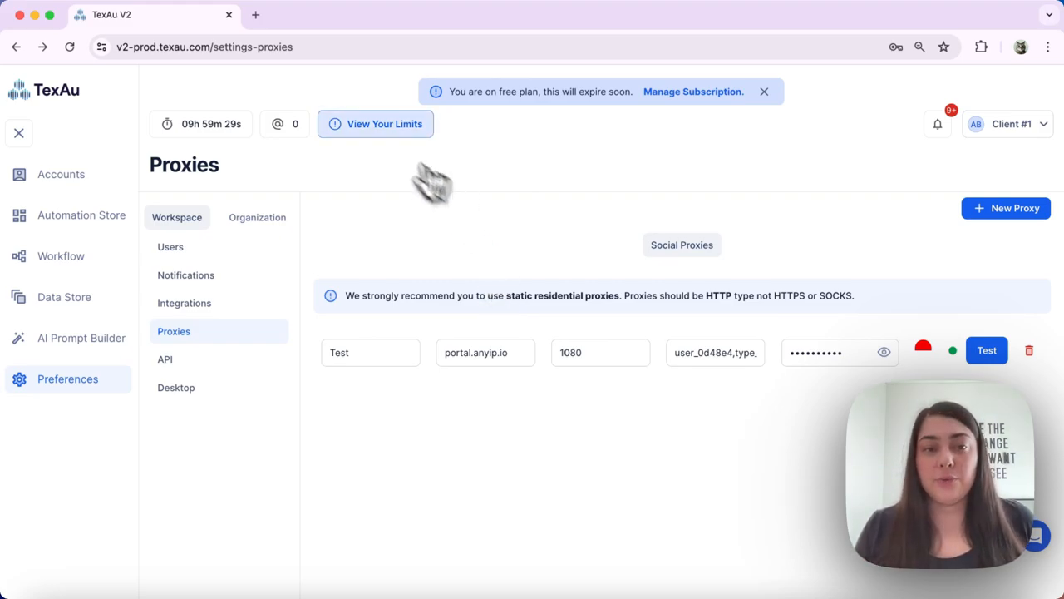
mouse_move(60, 175)
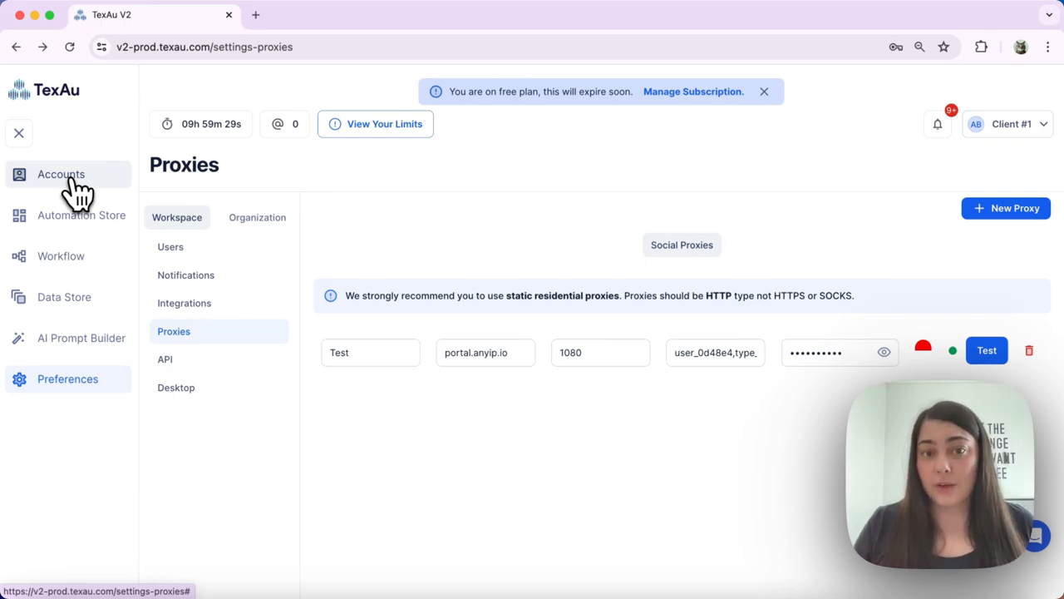
left_click(60, 175)
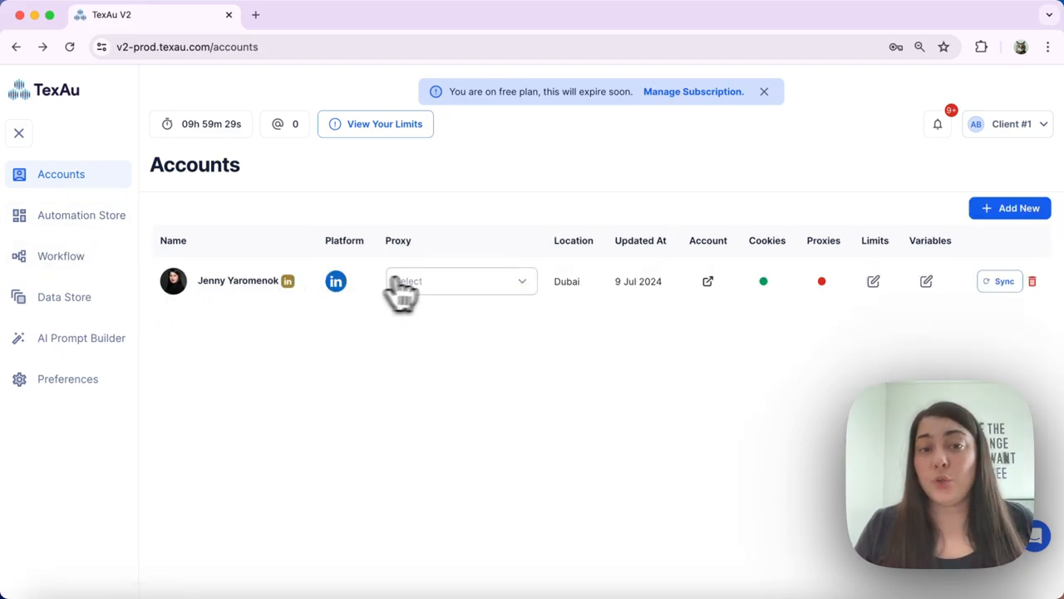
mouse_move(490, 274)
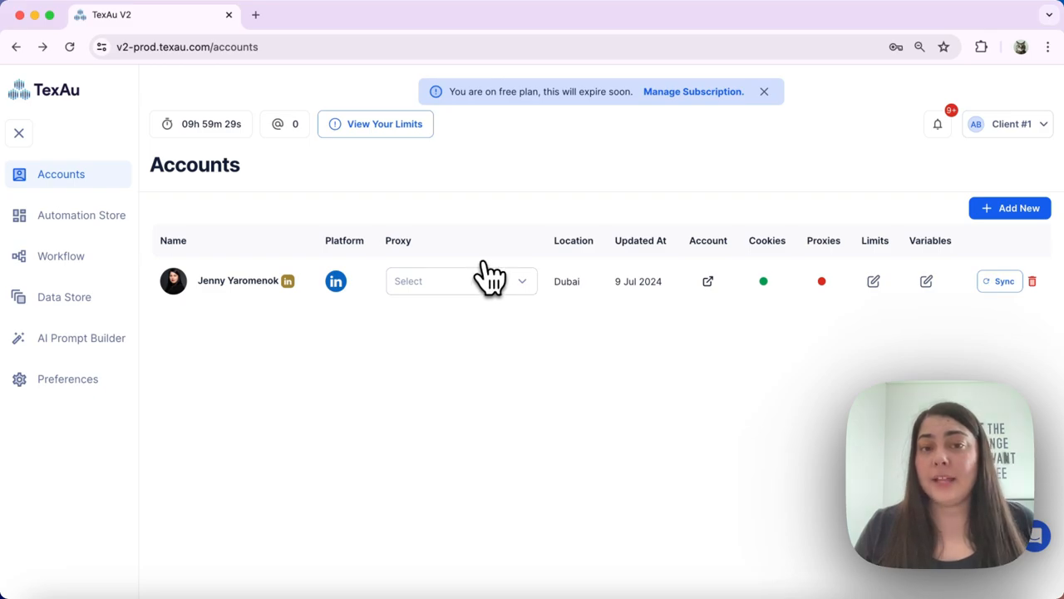
mouse_move(486, 296)
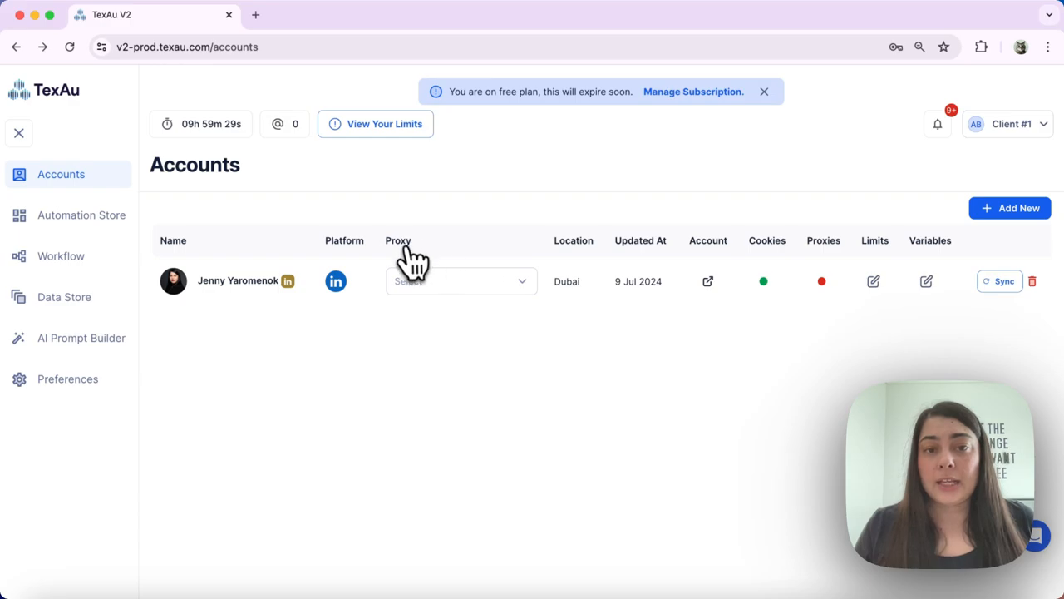
- Pick Test from the LinkedIn account's Proxy dropdown
left_click(459, 280)
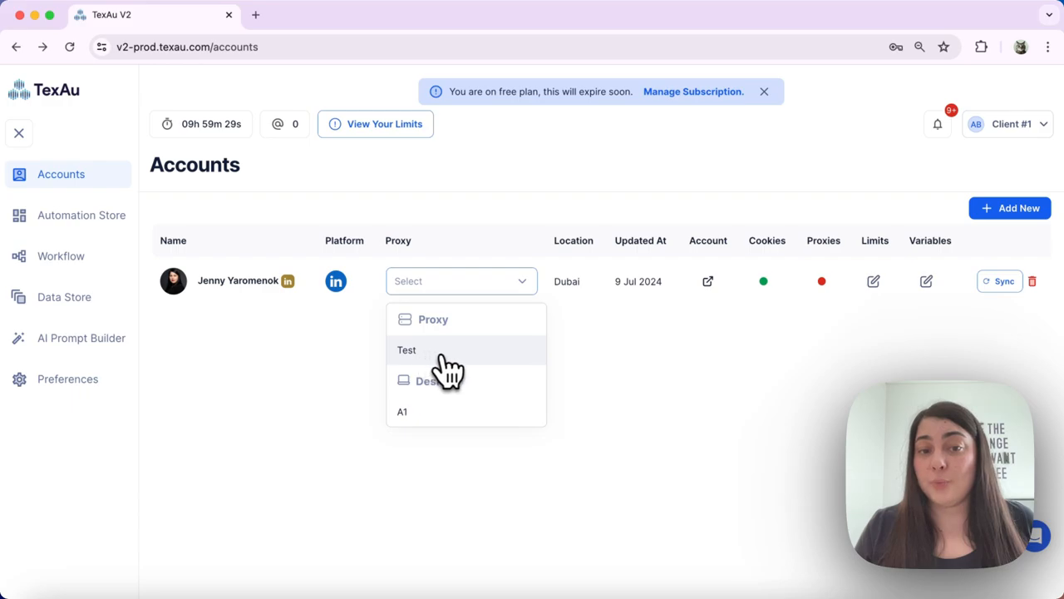
left_click(406, 349)
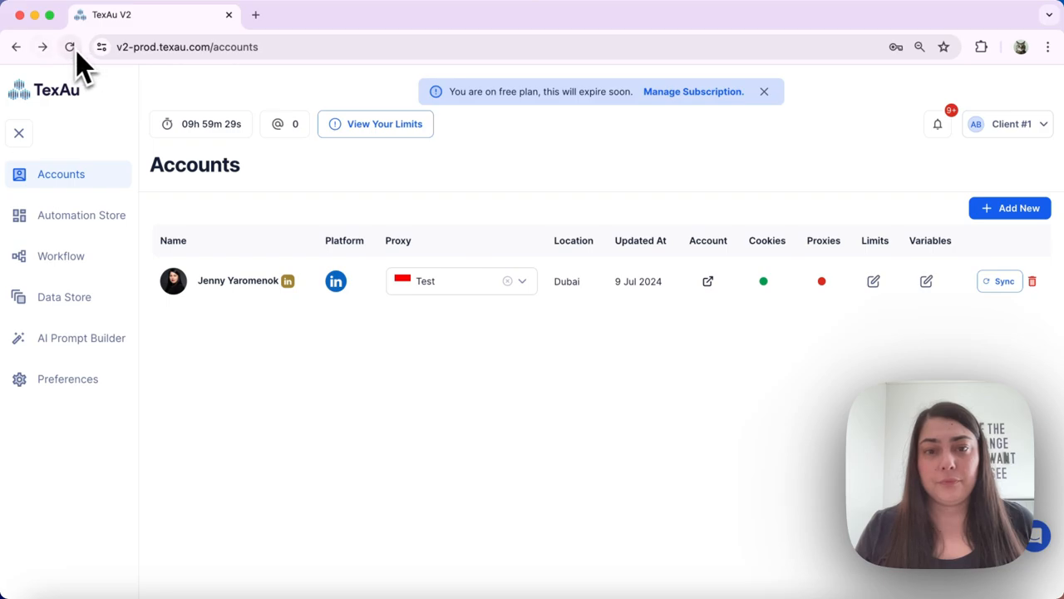
- Reload the page so the LinkedIn account's Proxies dot shows green
left_click(70, 47)
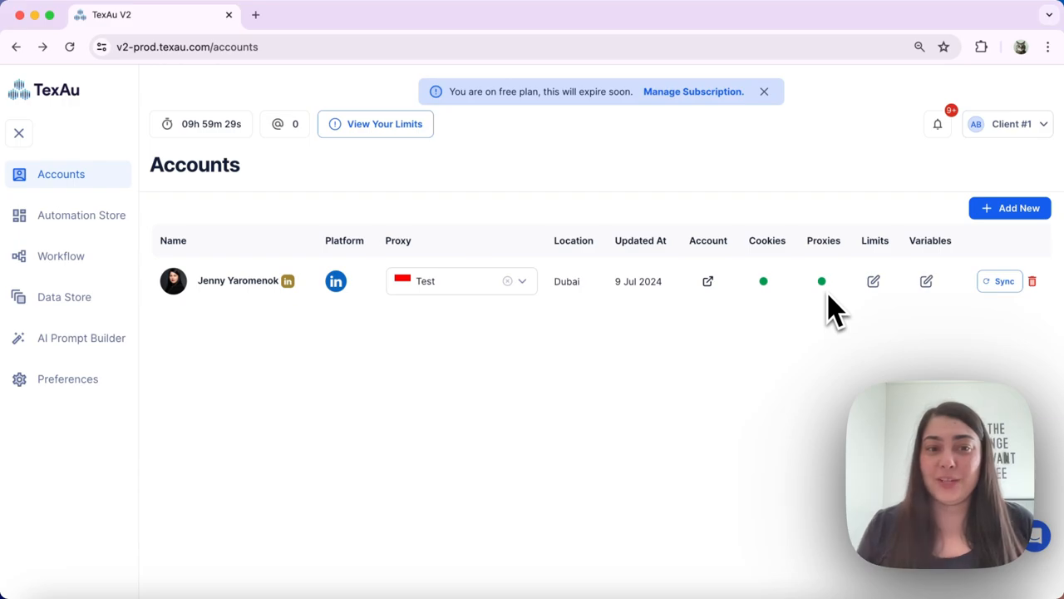
mouse_move(252, 300)
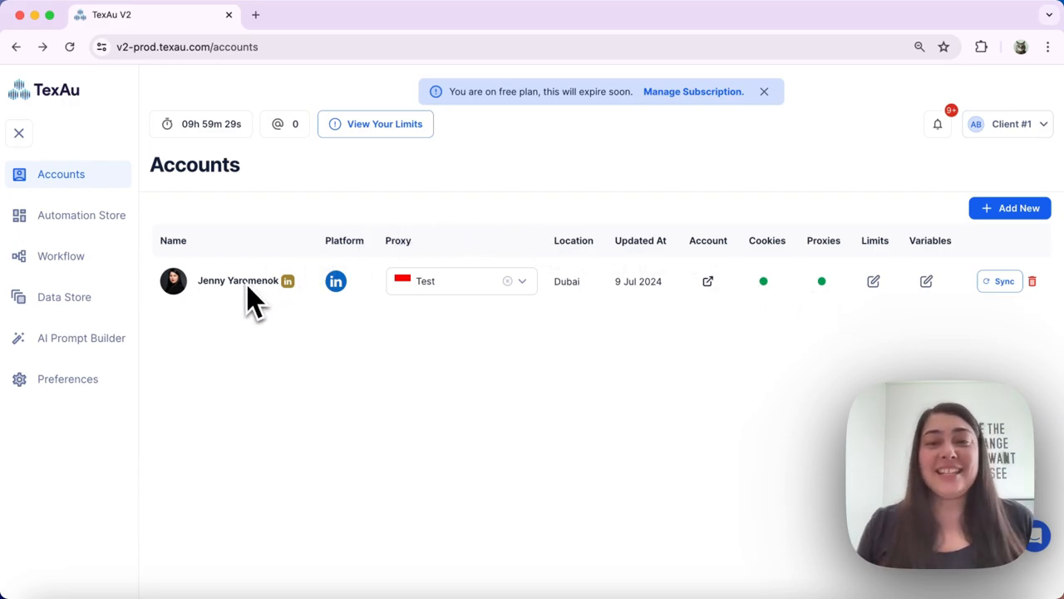